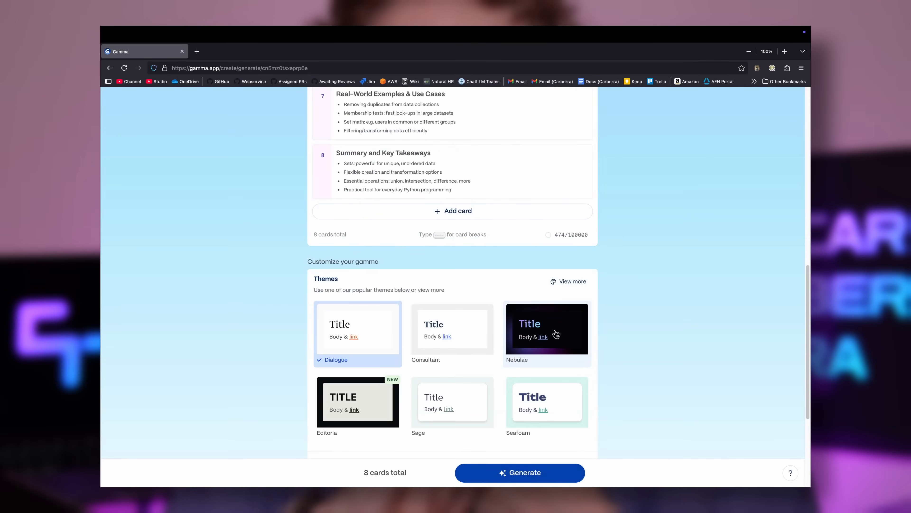
Generate the eight-card Python sets presentation with the dark Nebulae theme.
click(518, 472)
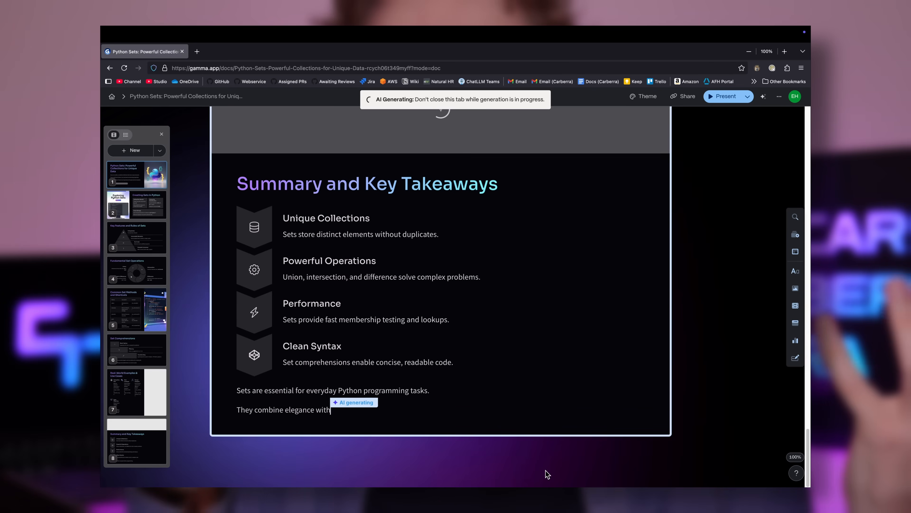
Export the deck to PowerPoint and bring up its anyone-can-view share link.
click(724, 96)
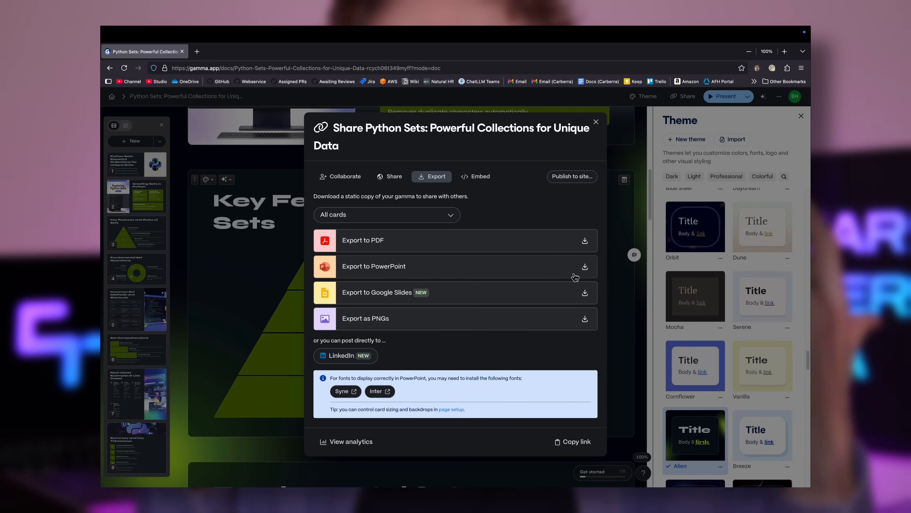
click(374, 266)
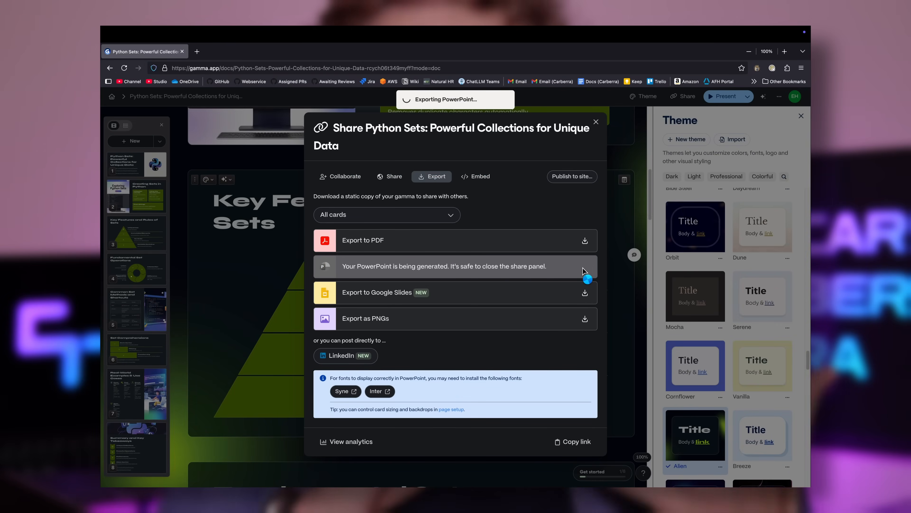
click(390, 176)
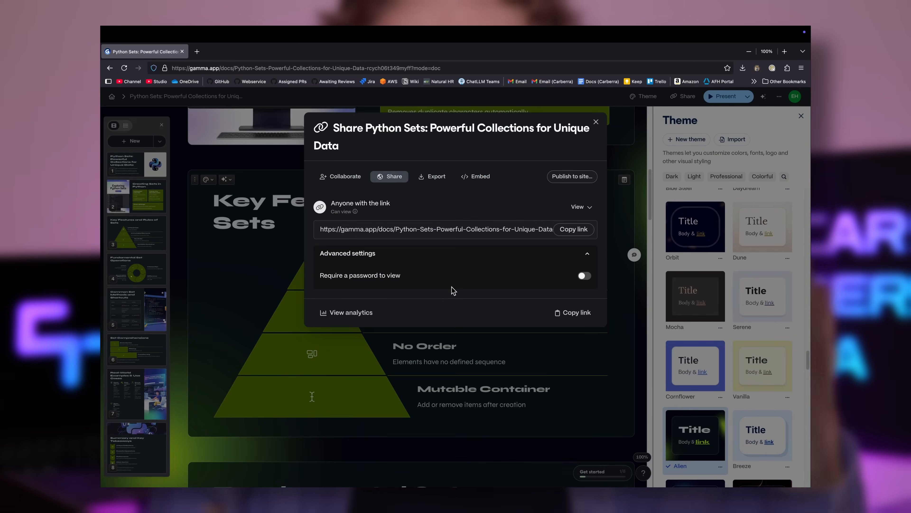